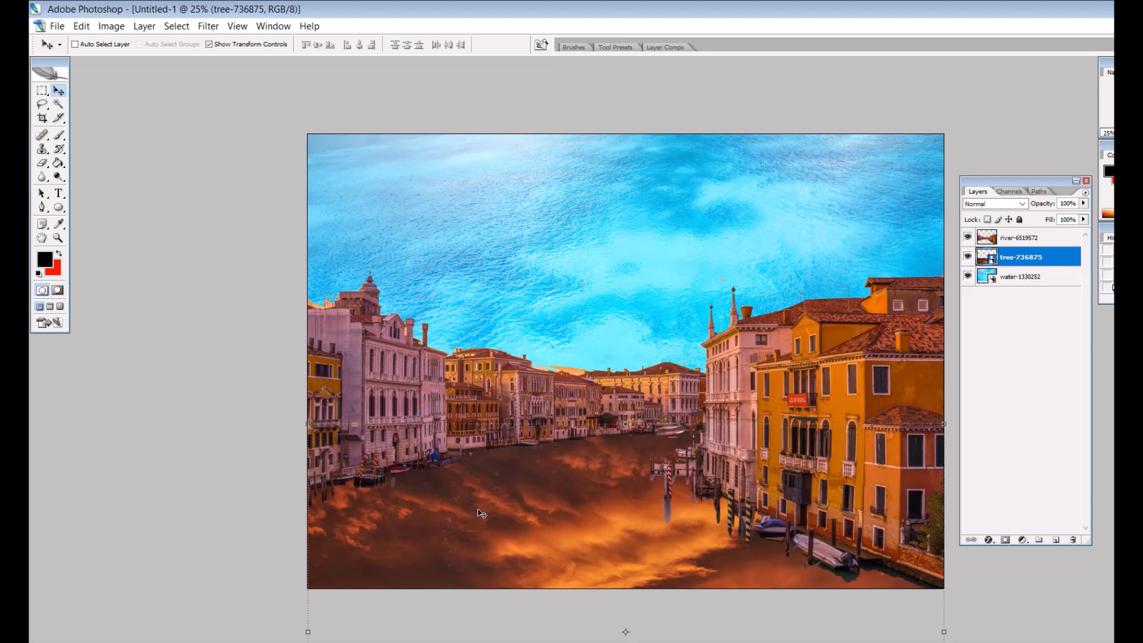
pyautogui.moveTo(578, 578)
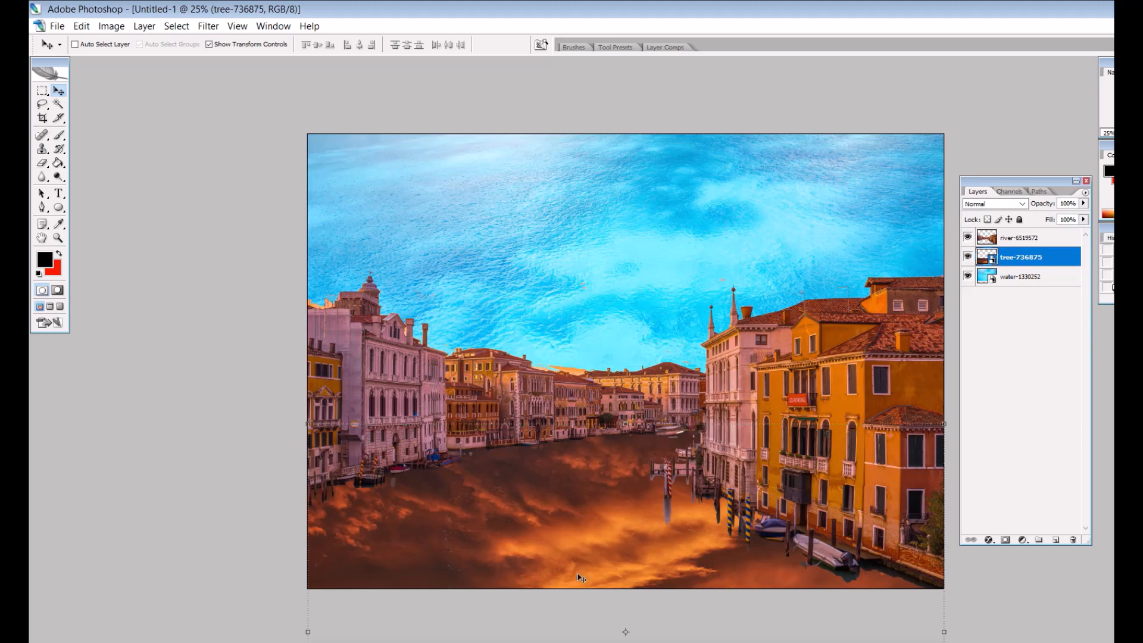
pyautogui.moveTo(125, 348)
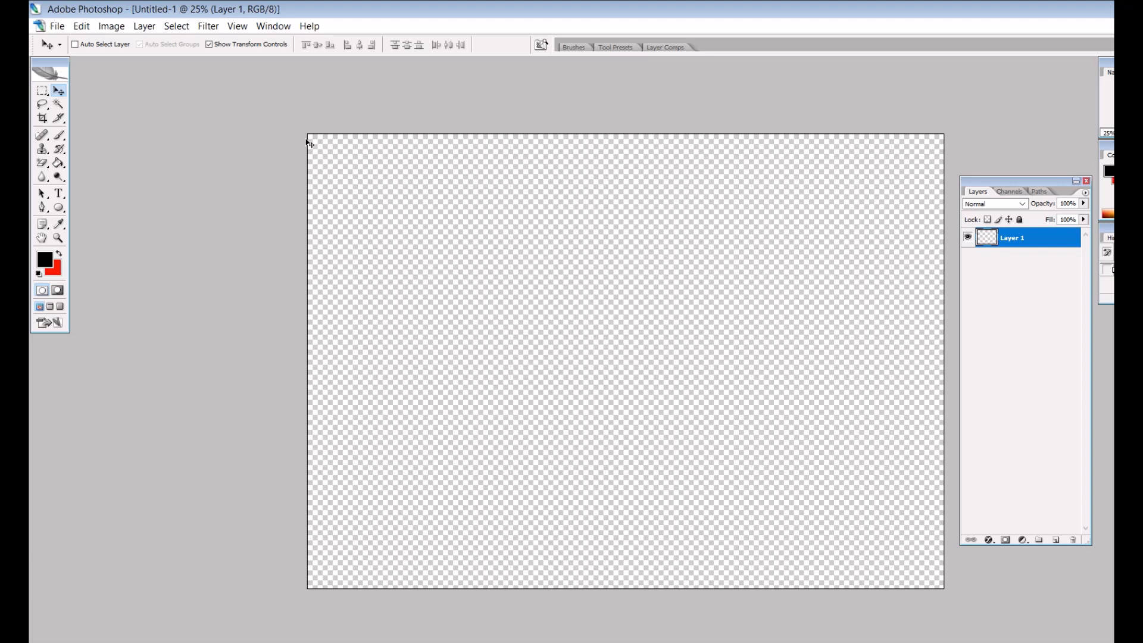
pyautogui.moveTo(240, 182)
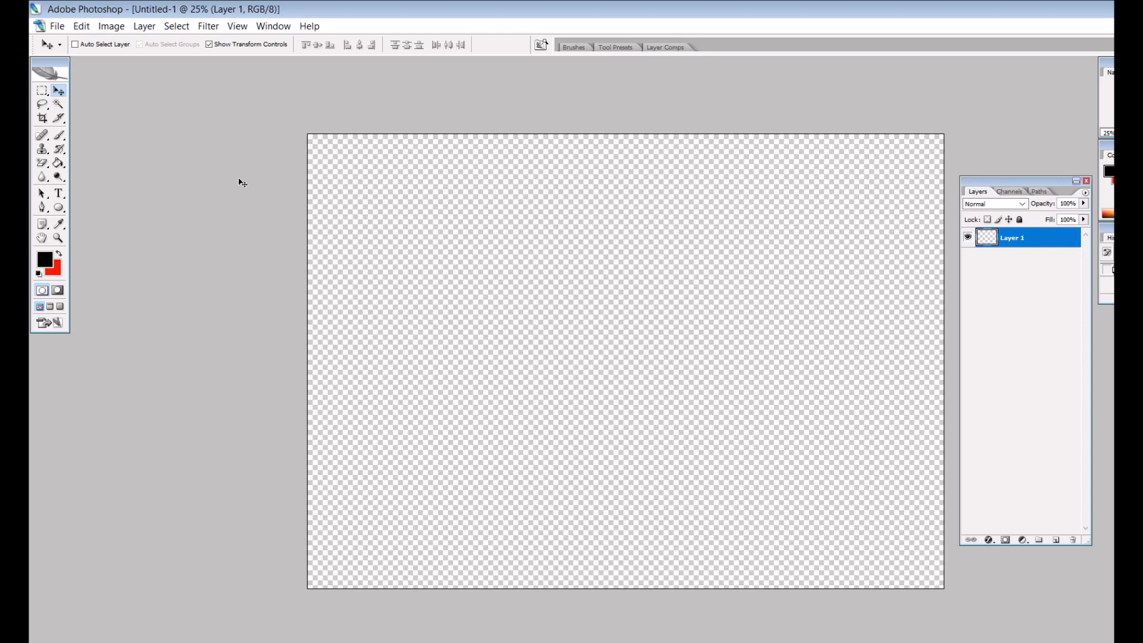
pyautogui.moveTo(227, 181)
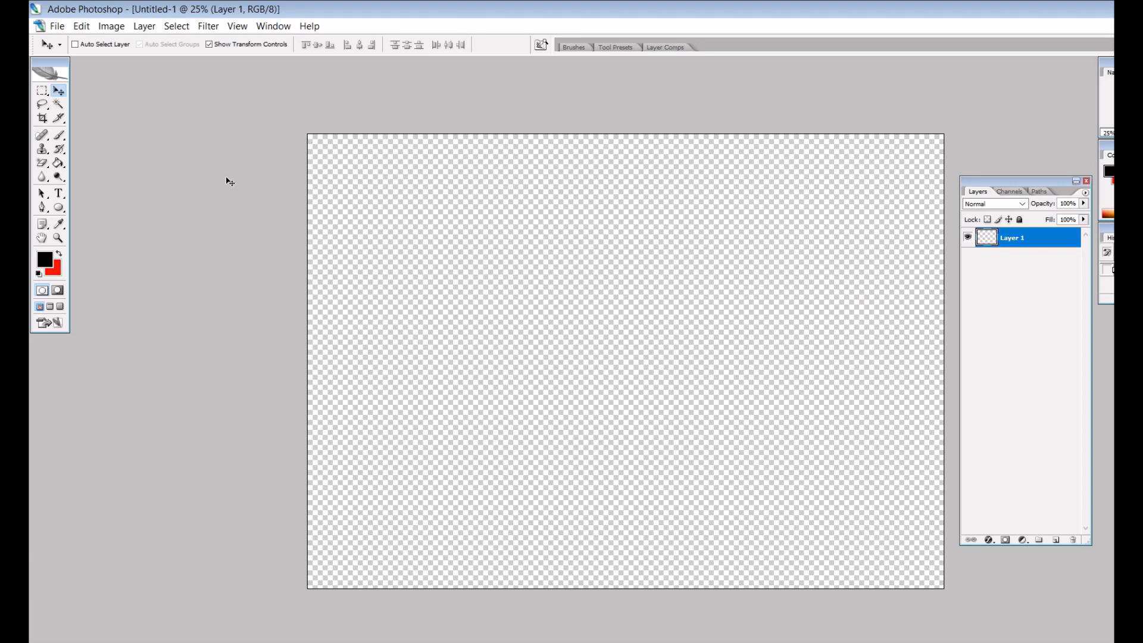
pyautogui.moveTo(110, 142)
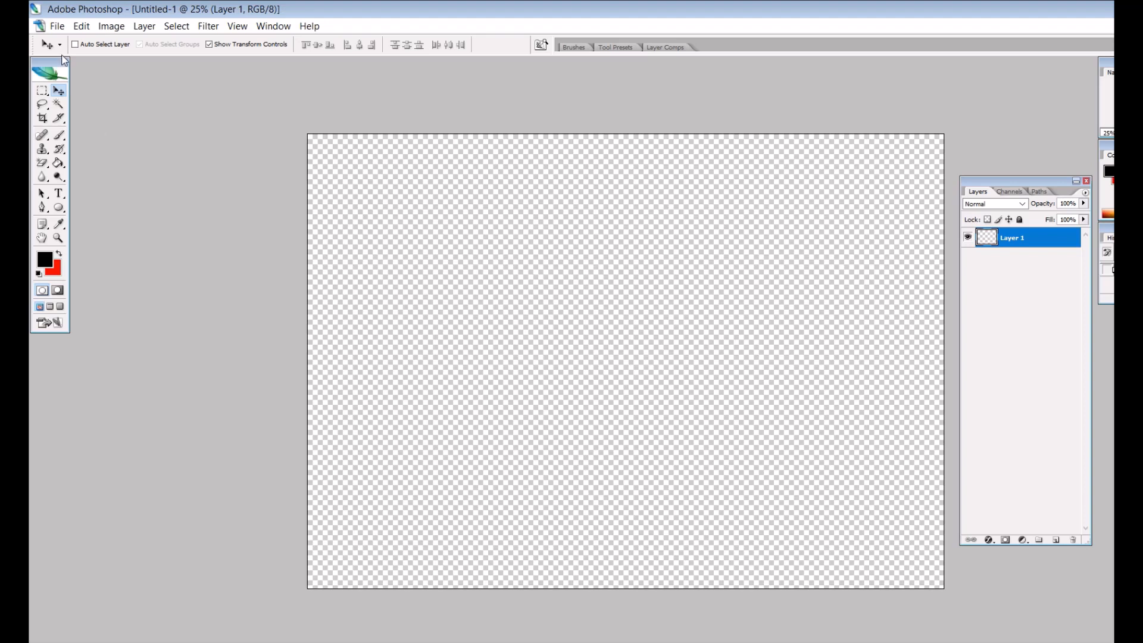
# Place the Venice canal sunset photo into the document as its own layer.
pyautogui.click(56, 26)
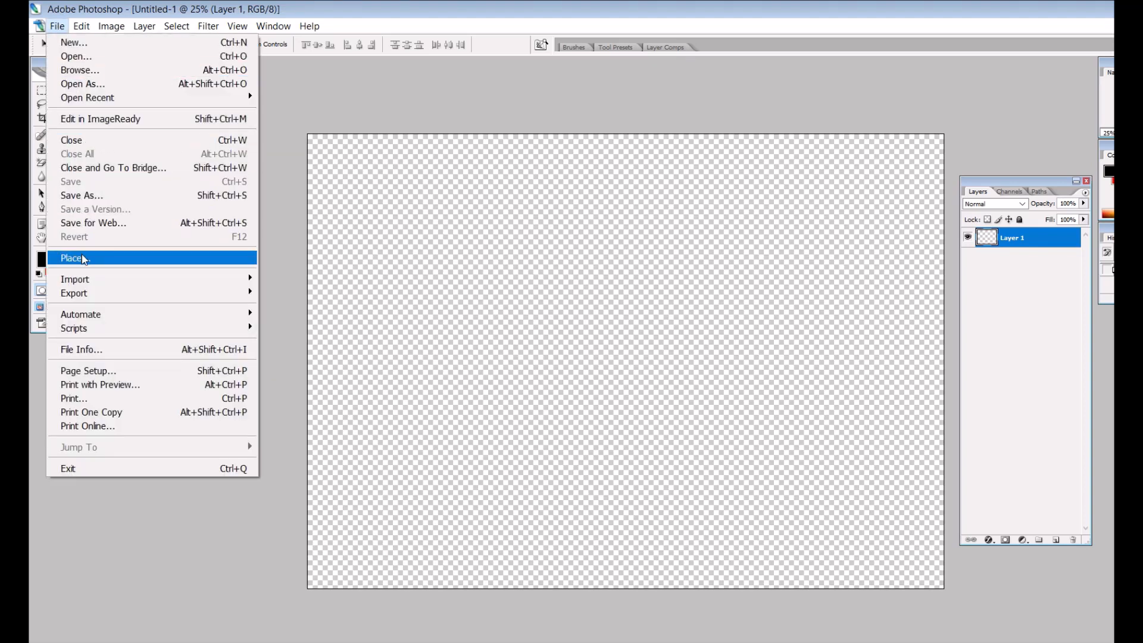
pyautogui.click(71, 257)
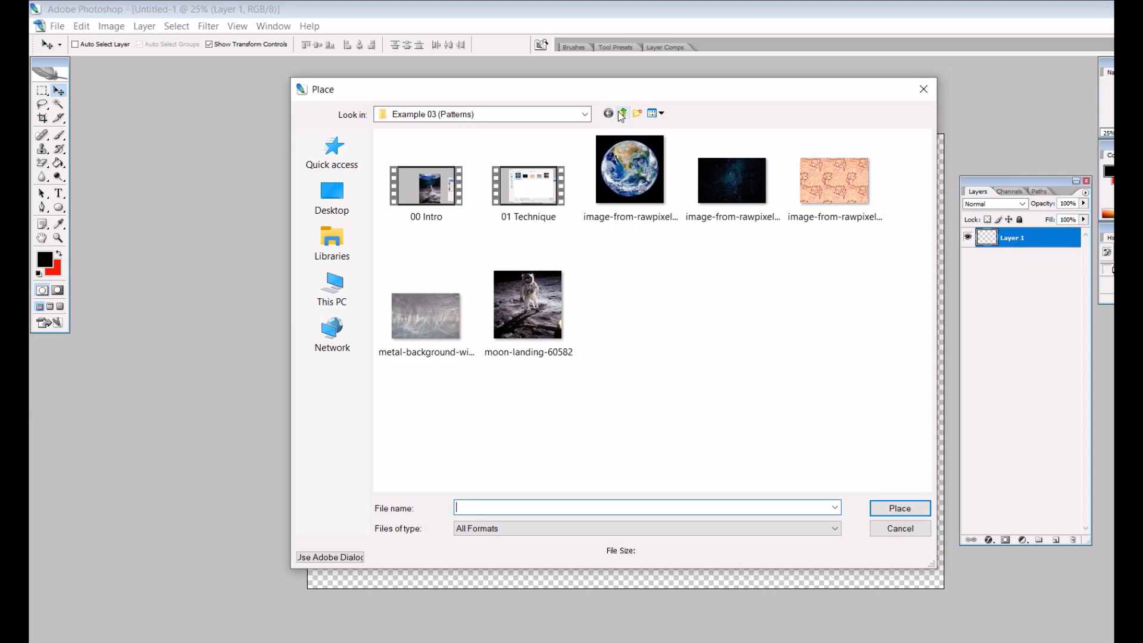
pyautogui.click(622, 113)
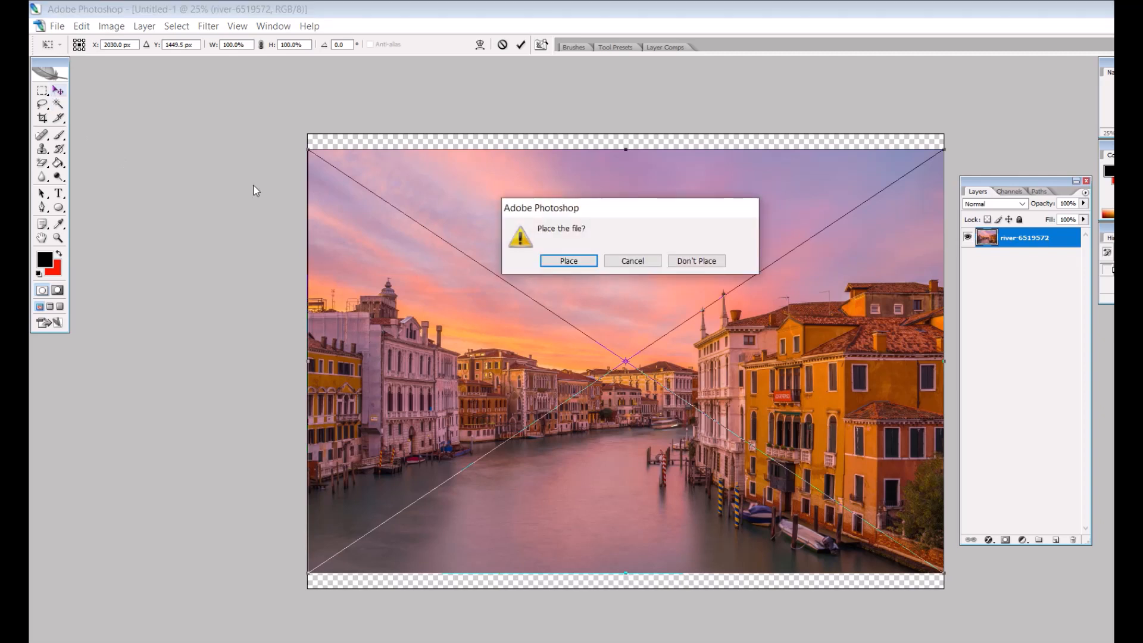
pyautogui.click(568, 260)
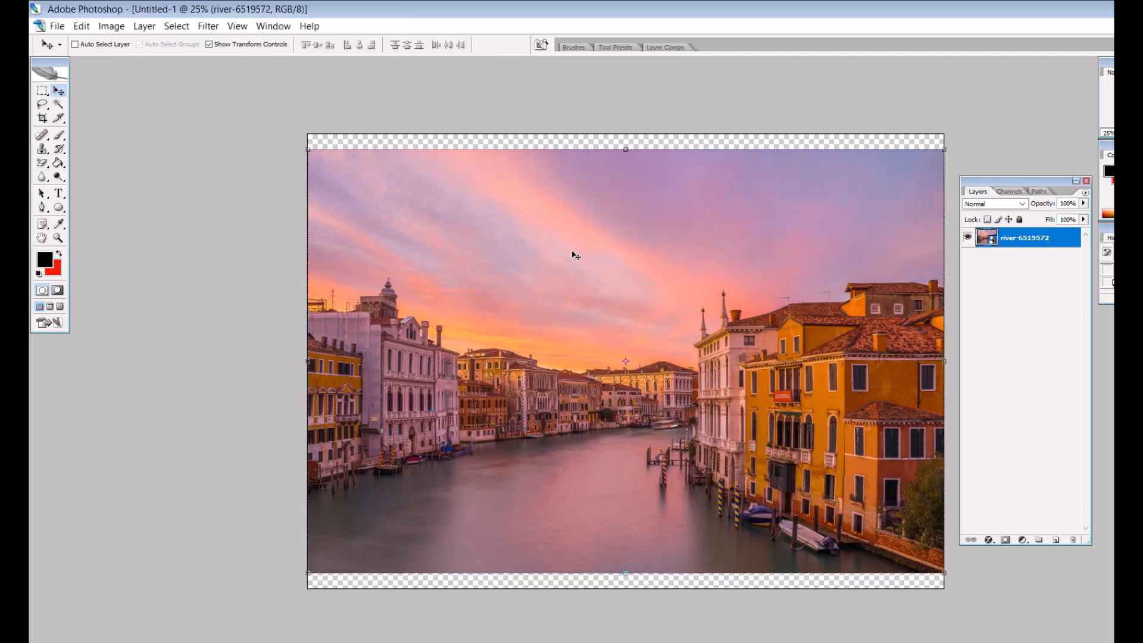
pyautogui.moveTo(330, 224)
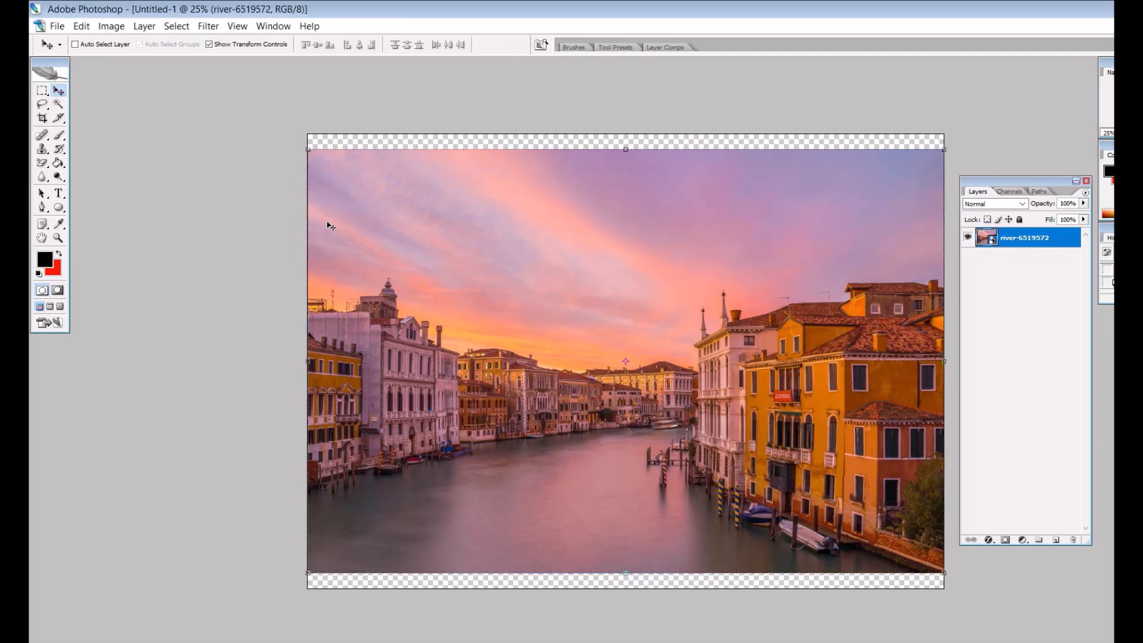
# Scale the placed canal photo to 110% so it covers the canvas.
pyautogui.press('Ctrl+t')
pyautogui.write('110')
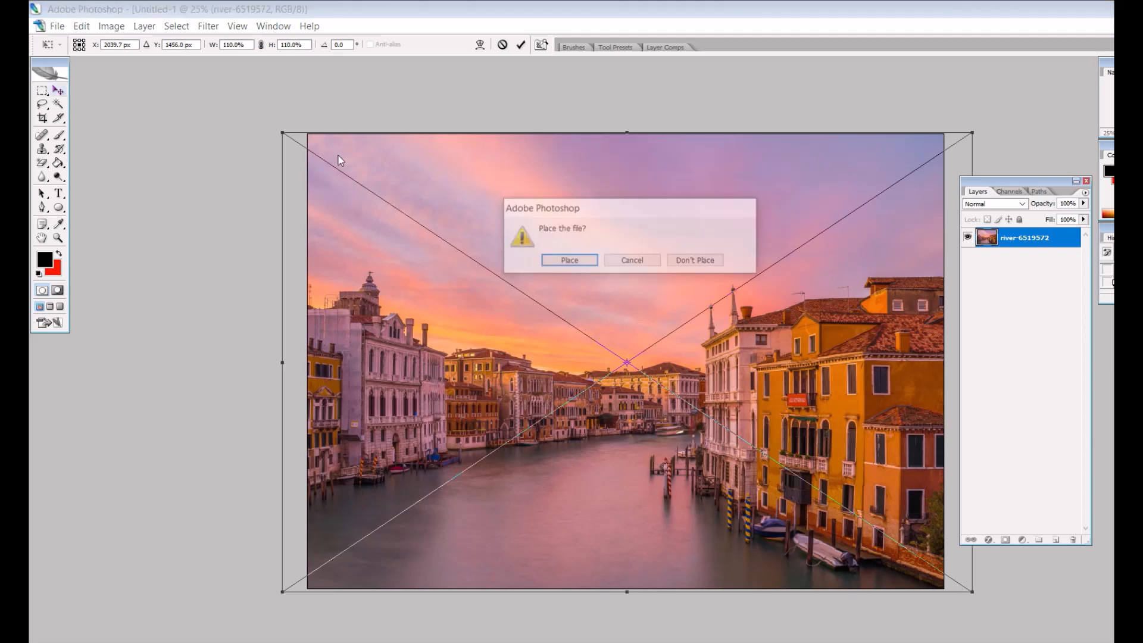
pyautogui.click(569, 259)
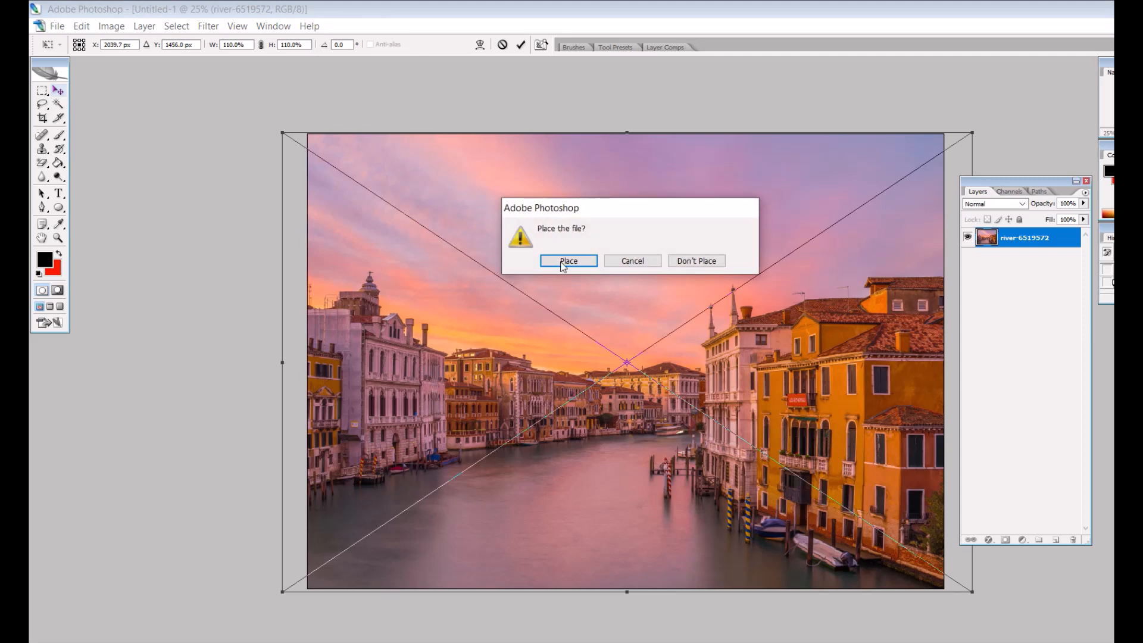
pyautogui.click(568, 260)
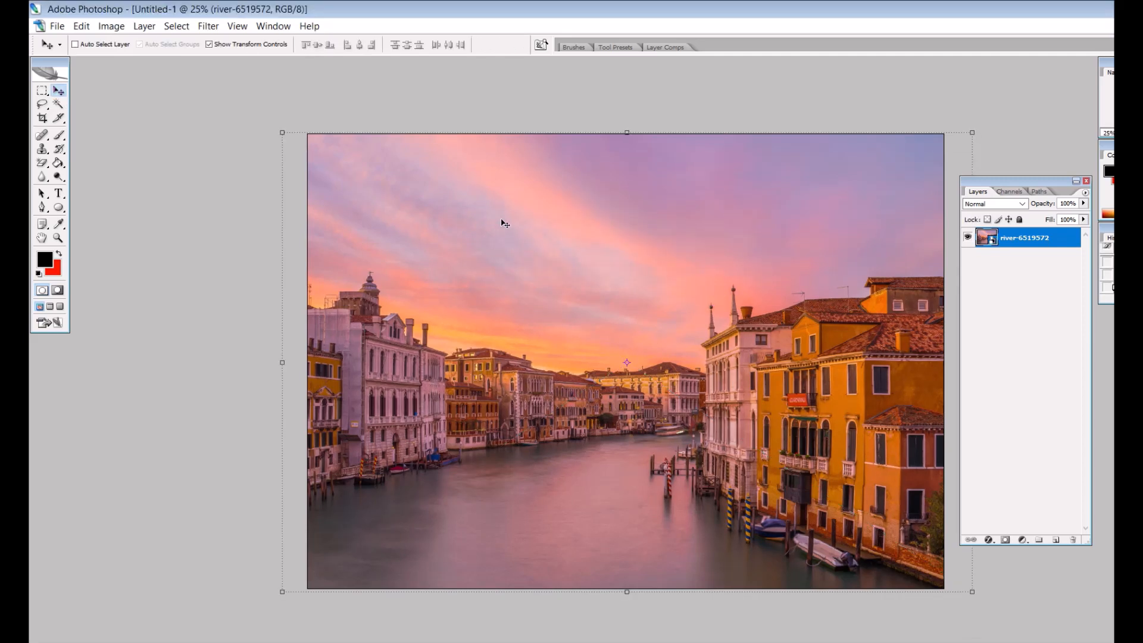
pyautogui.moveTo(567, 446)
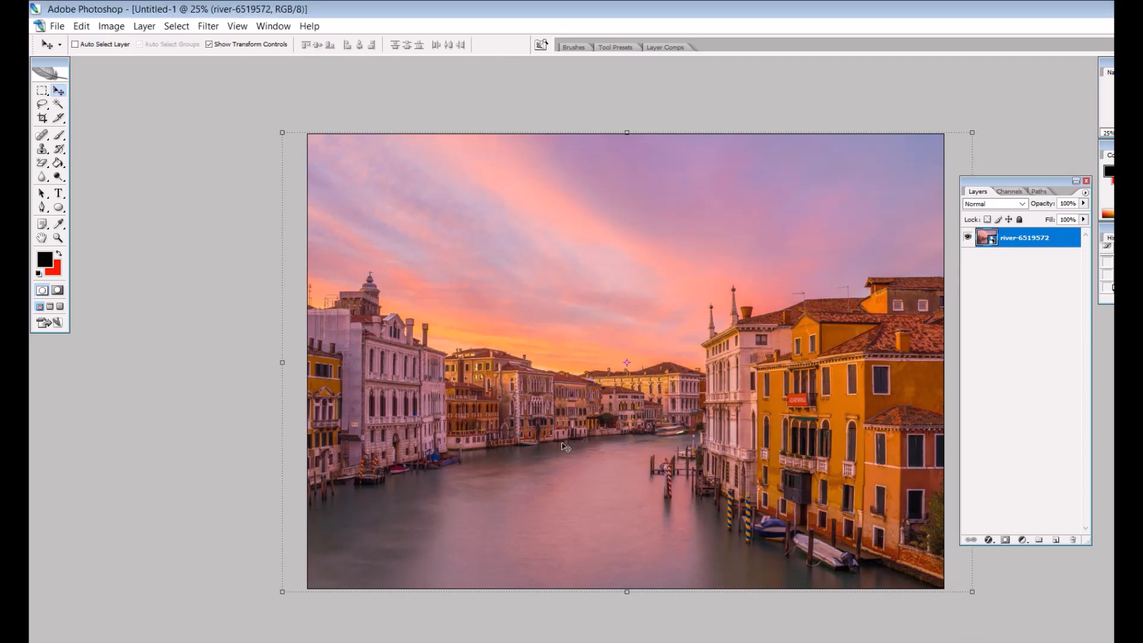
pyautogui.moveTo(834, 388)
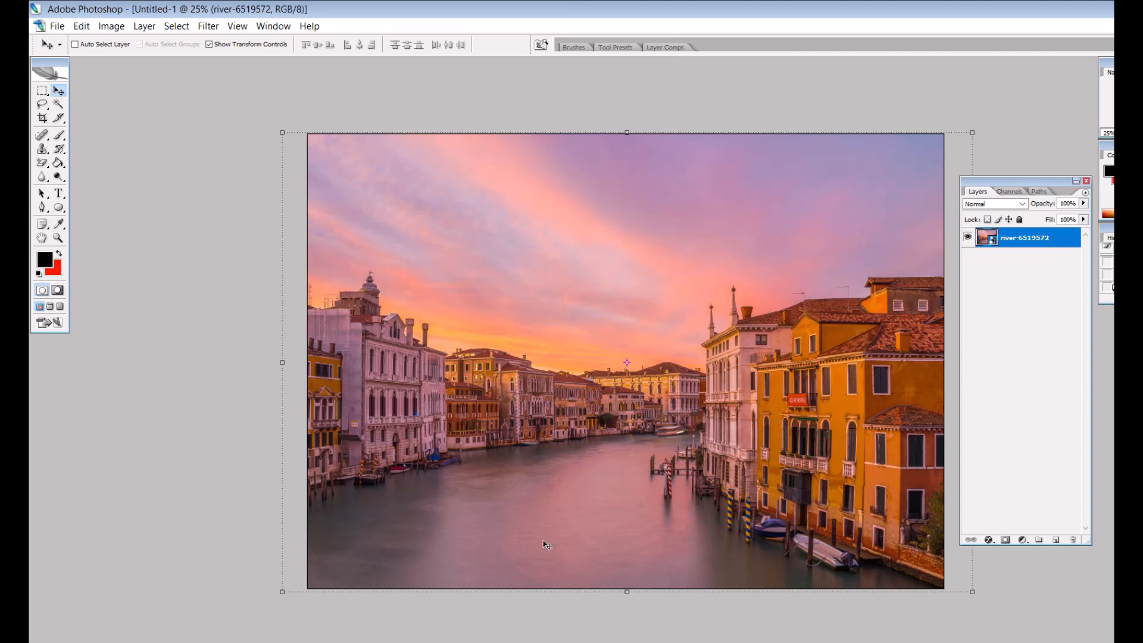
pyautogui.moveTo(769, 206)
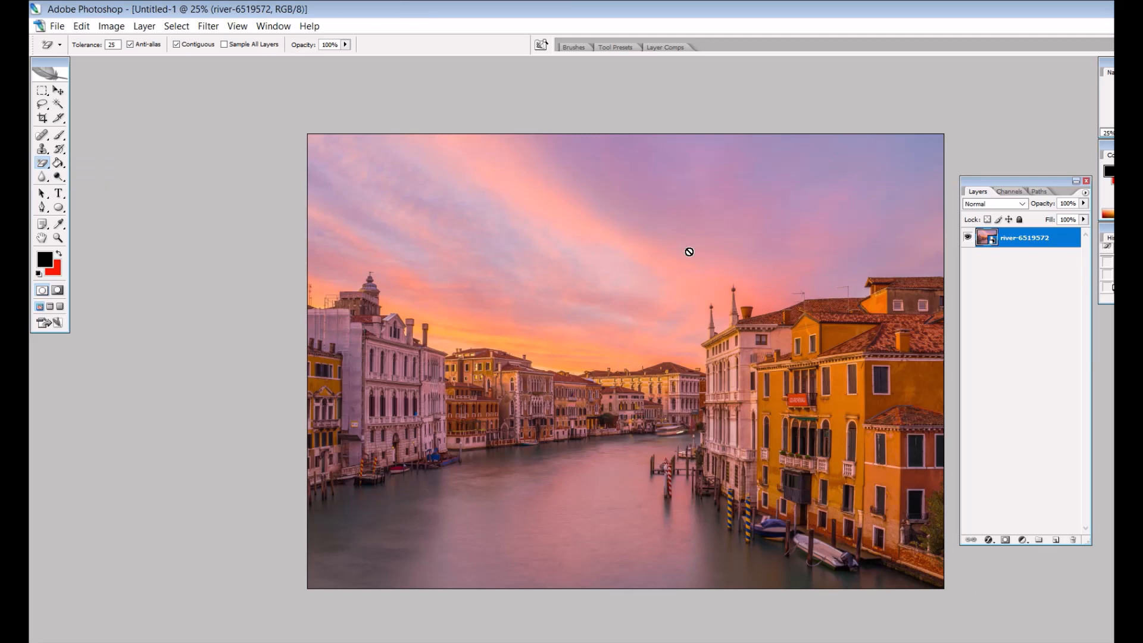
# Magic-erase the pink sky and cloud patches above the rooftops.
pyautogui.click(626, 203)
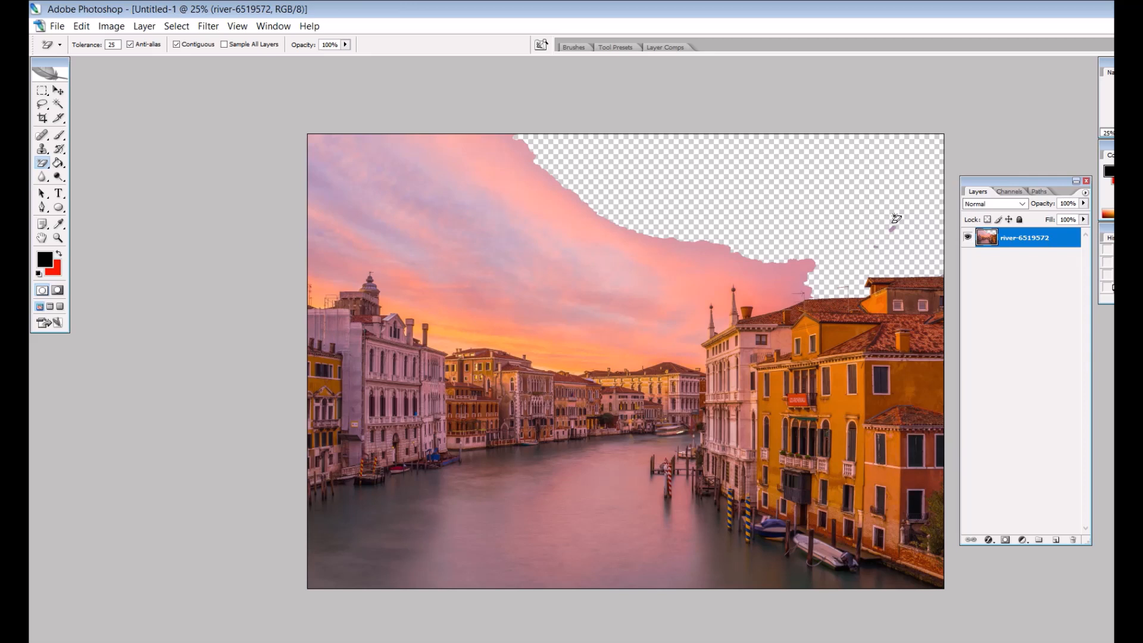
pyautogui.moveTo(762, 253)
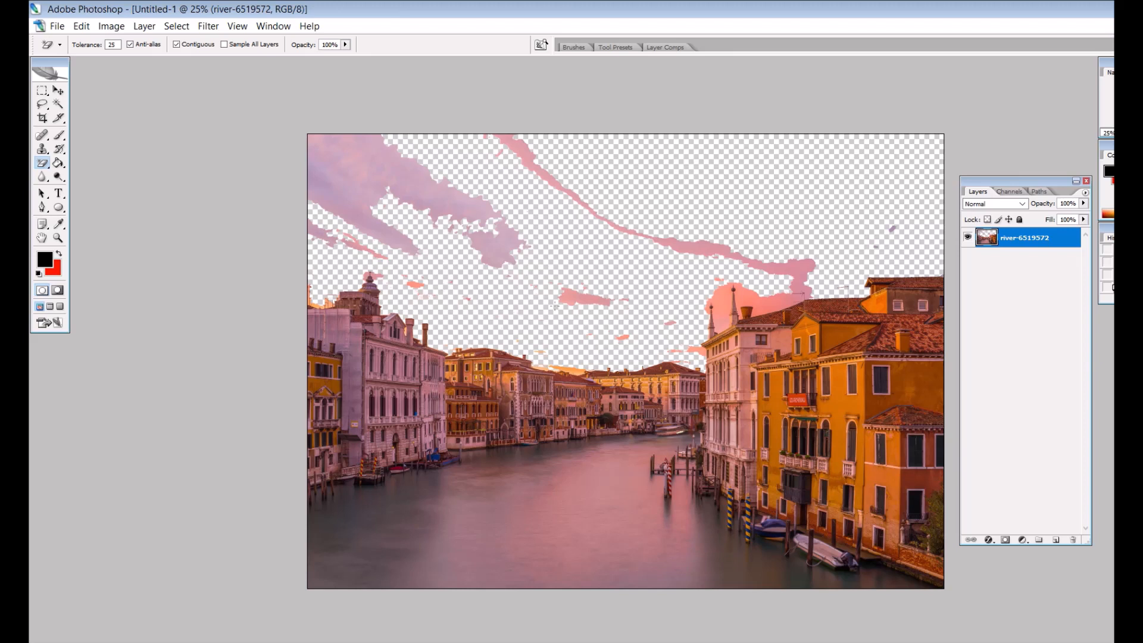
pyautogui.click(409, 205)
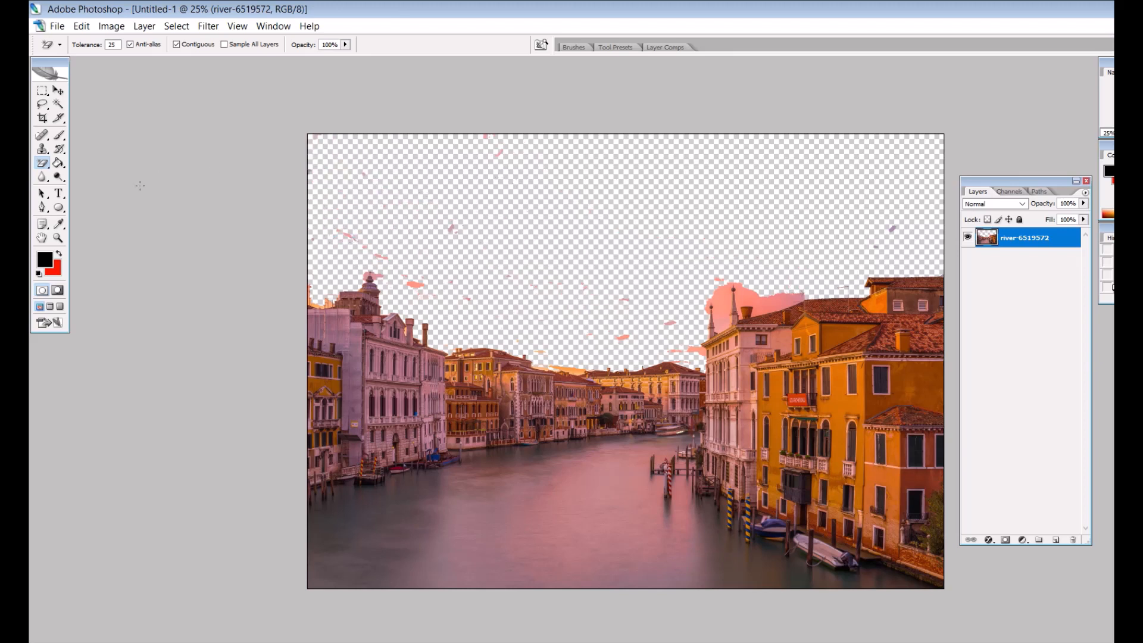
pyautogui.click(41, 150)
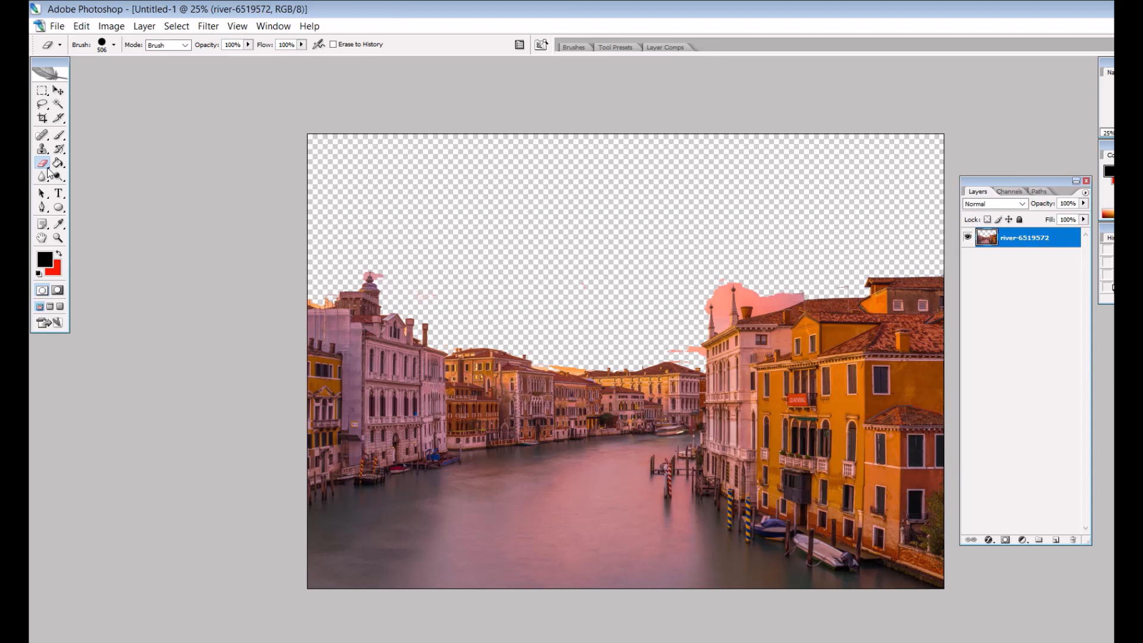
pyautogui.click(42, 162)
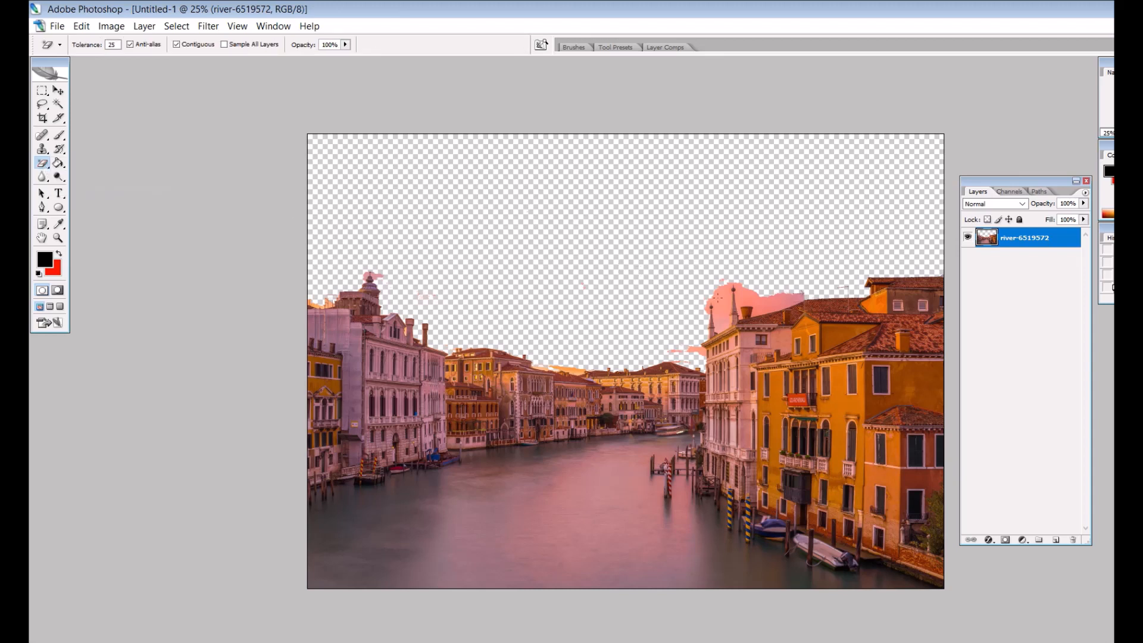
pyautogui.click(743, 299)
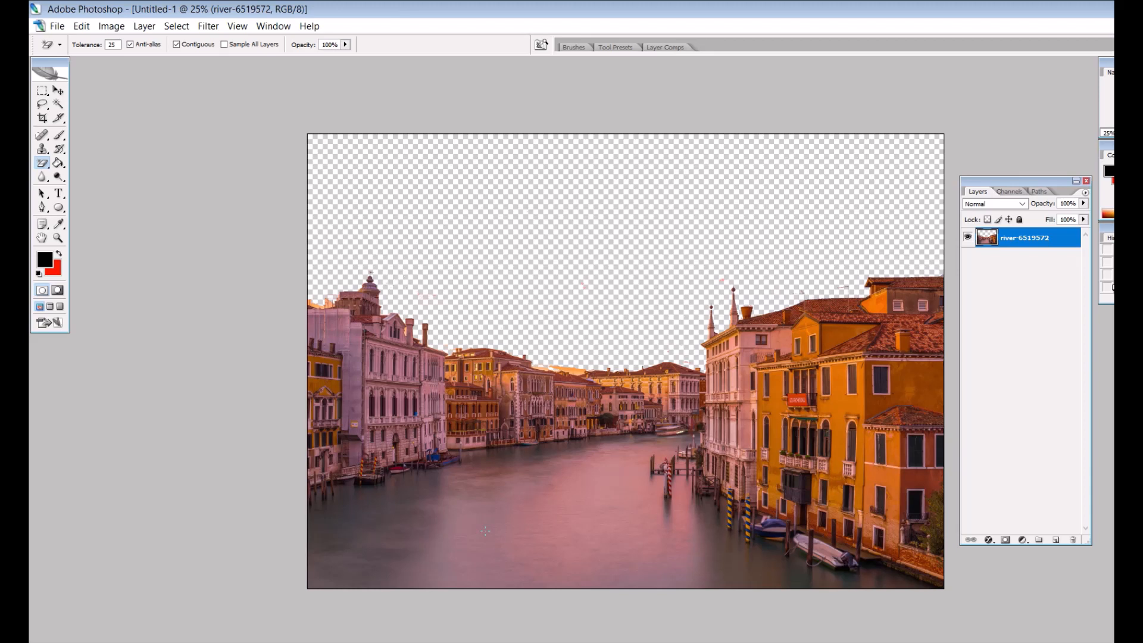
# Place the blue water-1330252 texture, then reselect the canal photo layer with Magic Eraser.
pyautogui.click(56, 25)
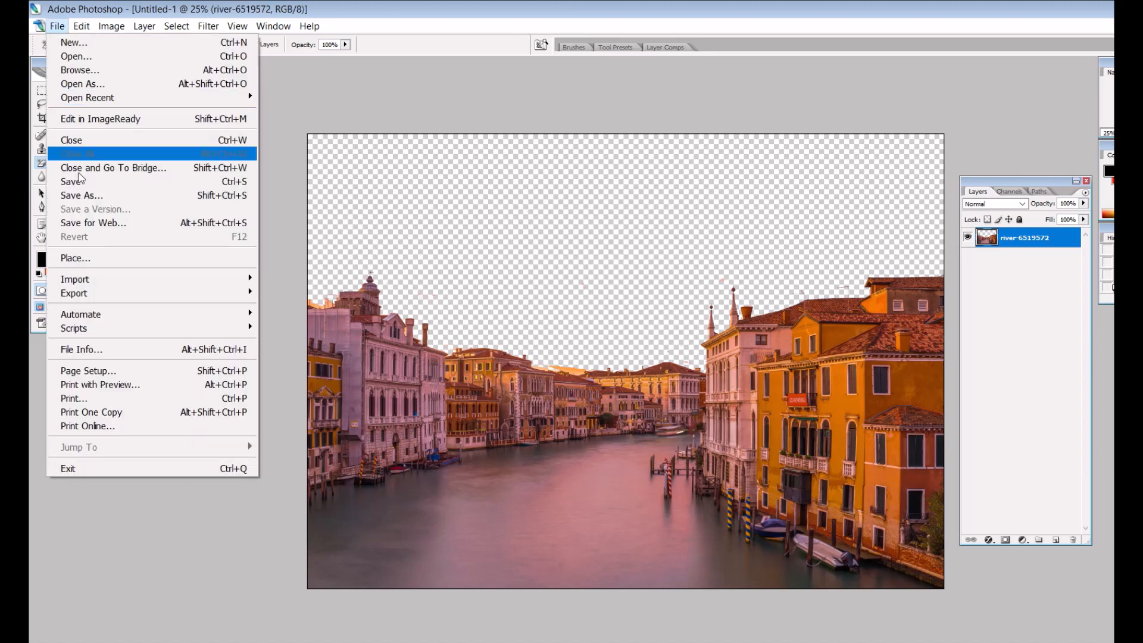
pyautogui.click(75, 257)
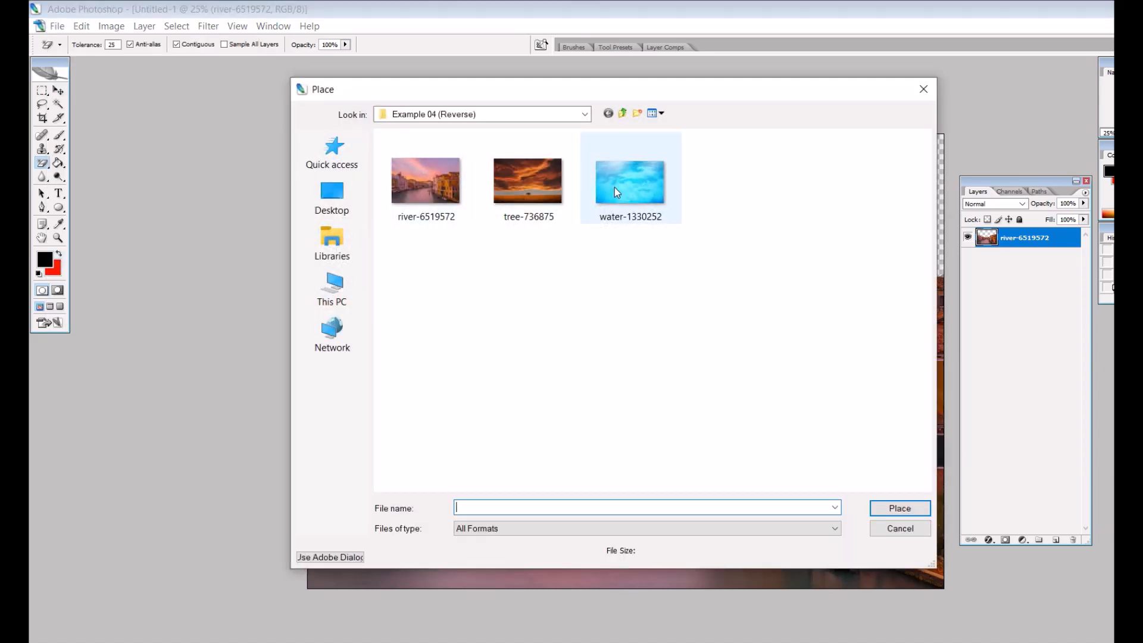
pyautogui.doubleClick(630, 181)
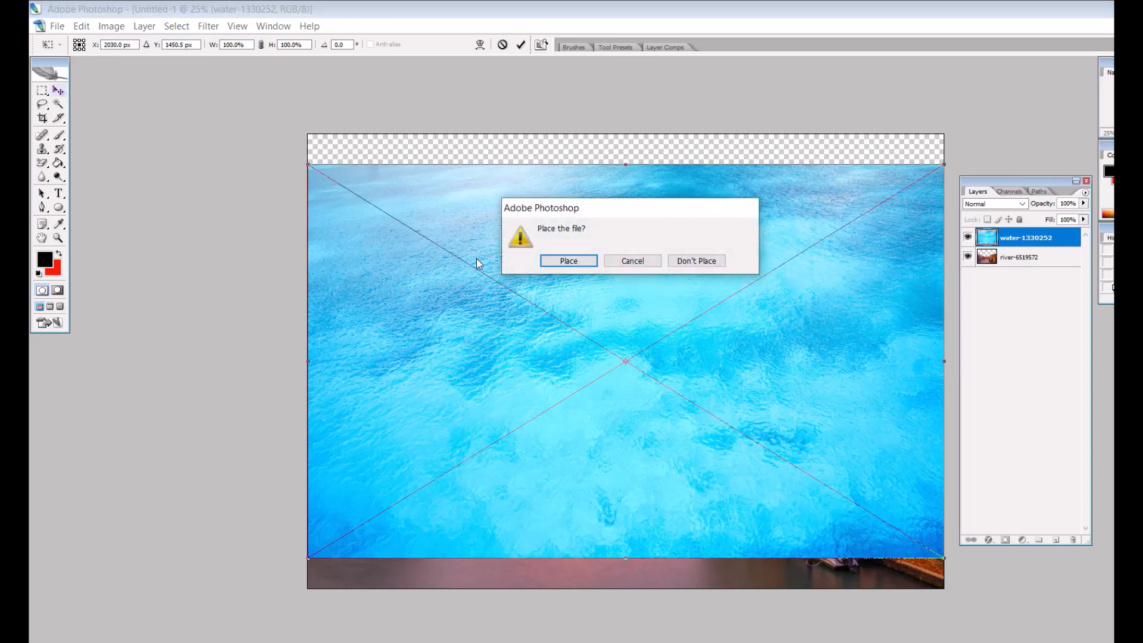
pyautogui.click(568, 261)
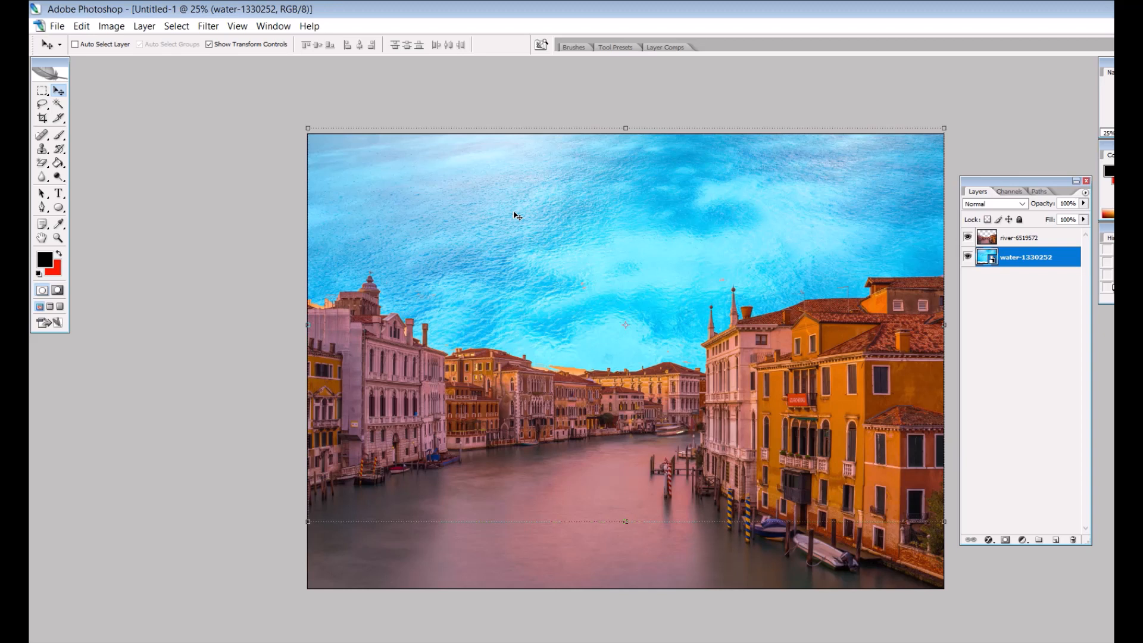
pyautogui.moveTo(580, 480)
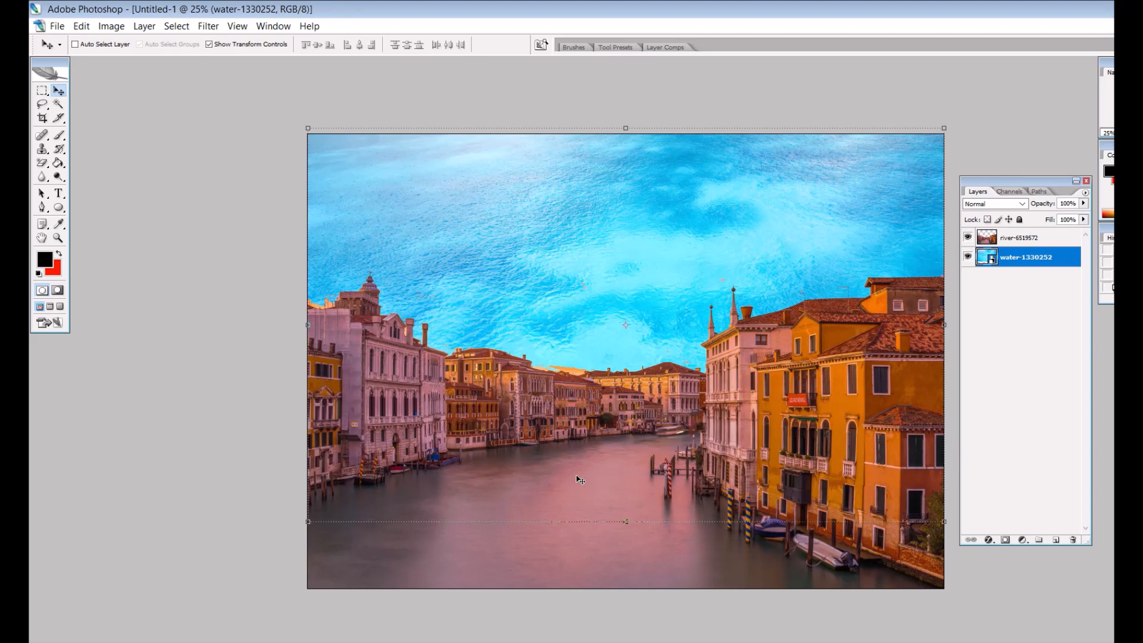
pyautogui.click(1020, 237)
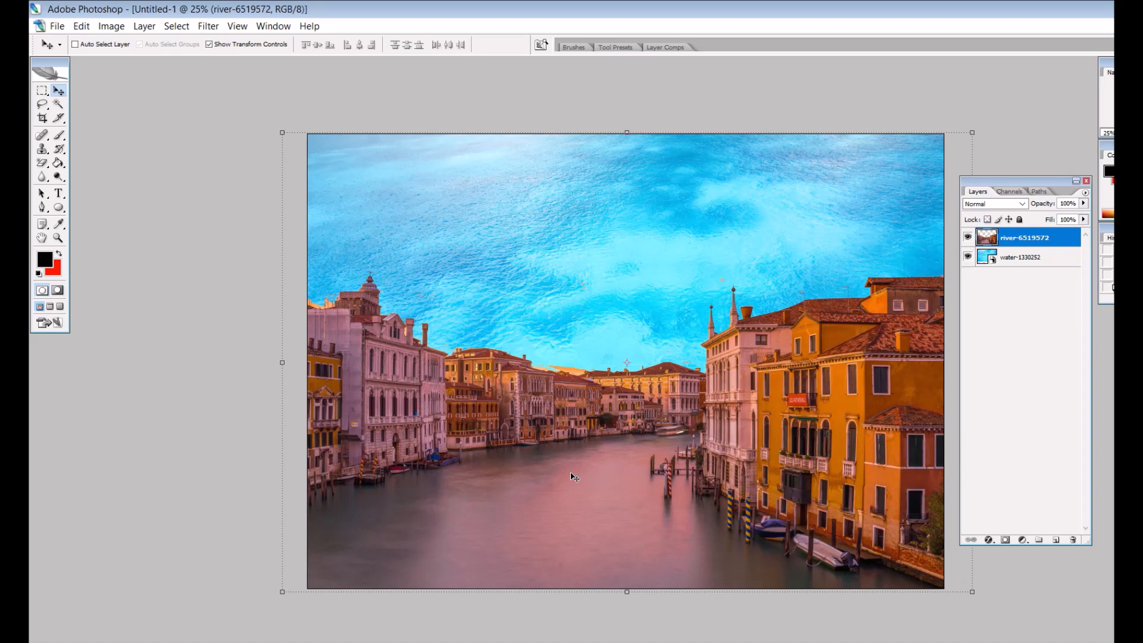
pyautogui.moveTo(144, 233)
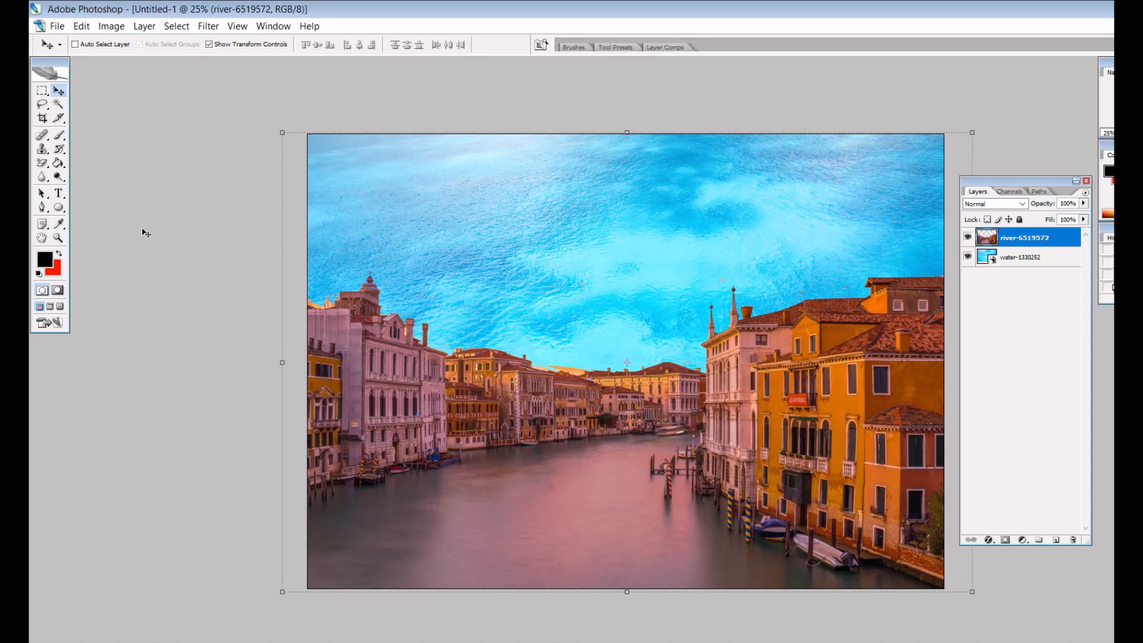
pyautogui.click(42, 162)
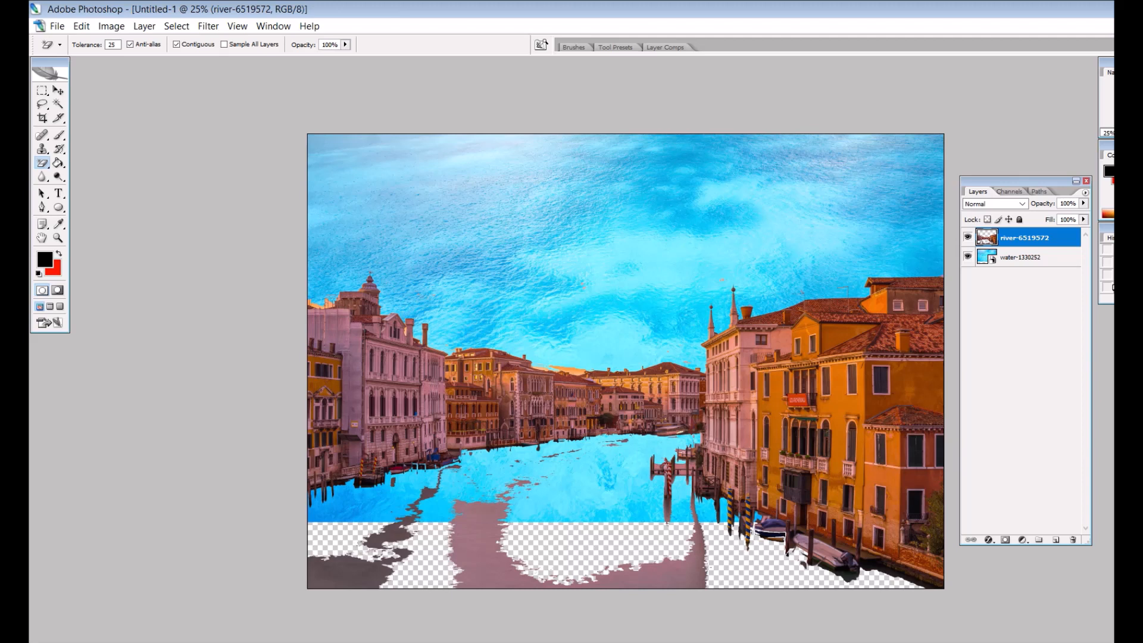
# Magic-erase more pink canal water, then switch to a 77 px Eraser brush.
pyautogui.click(510, 525)
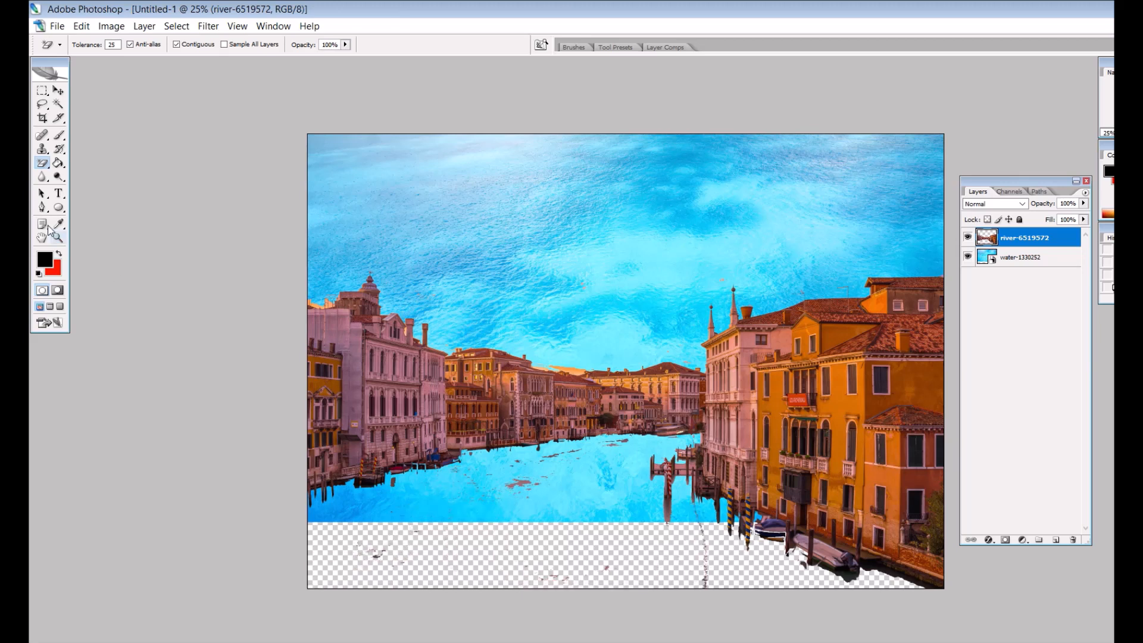
pyautogui.click(42, 162)
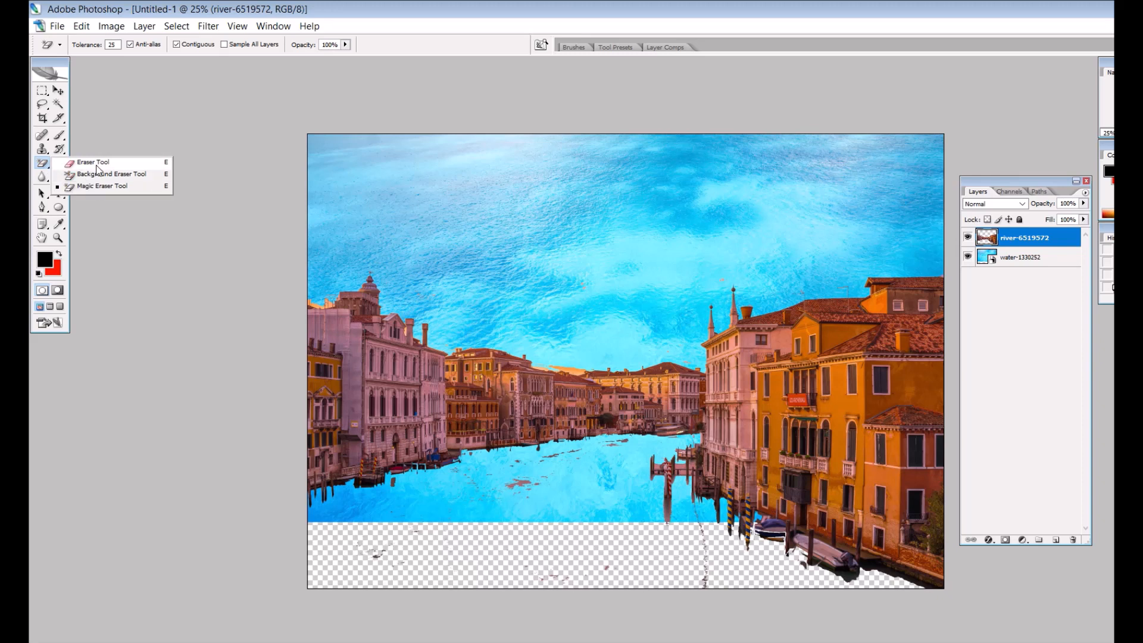
pyautogui.click(93, 162)
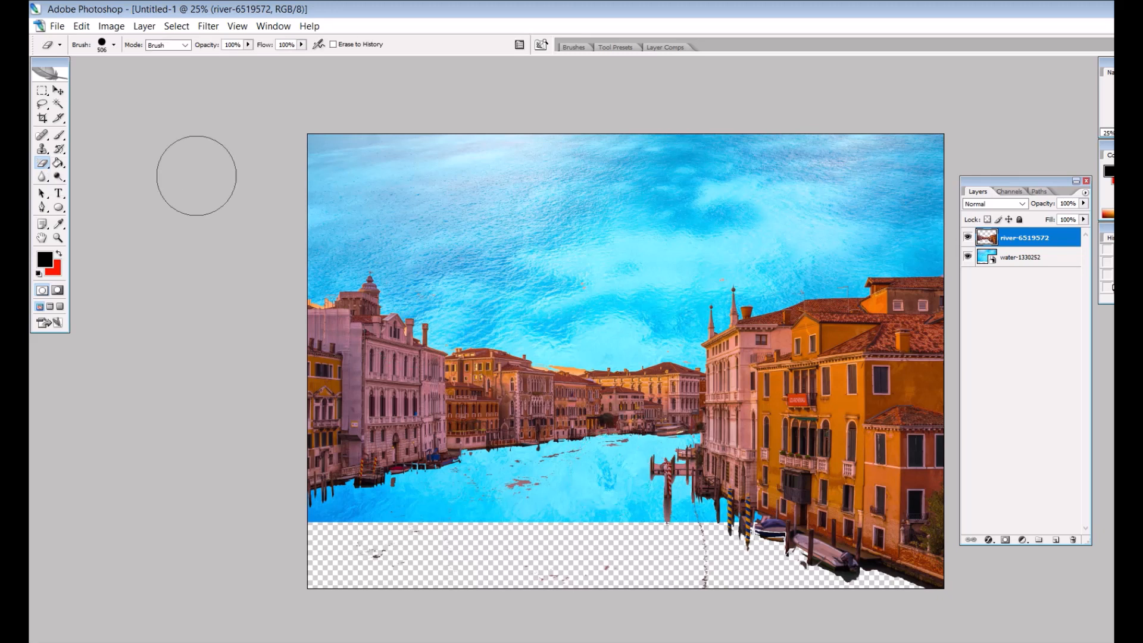
pyautogui.click(113, 45)
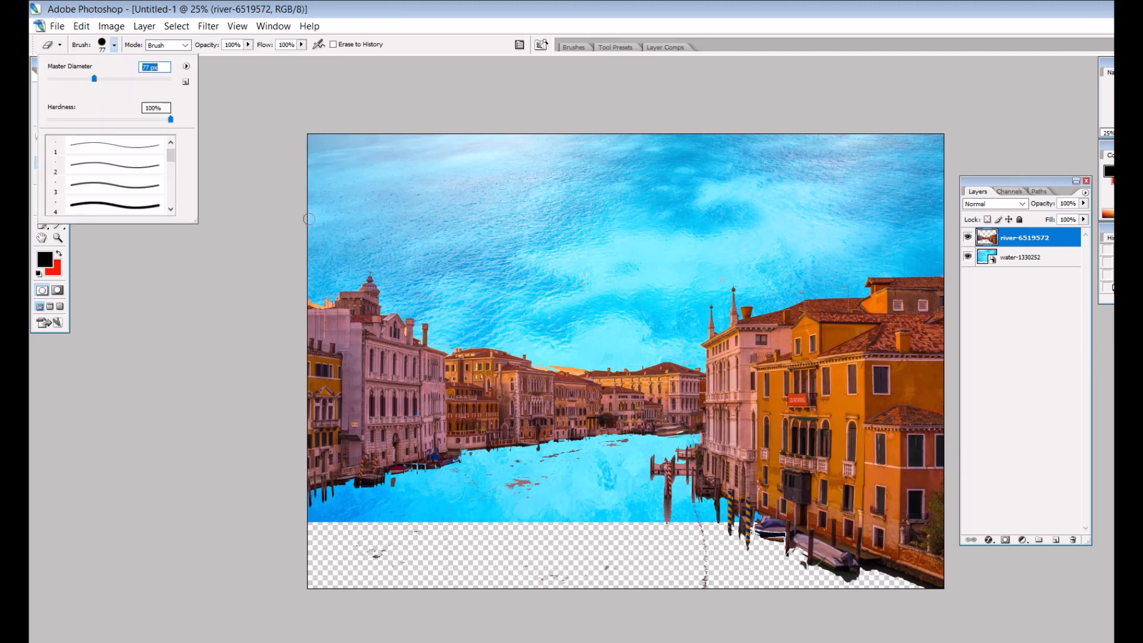
pyautogui.click(603, 445)
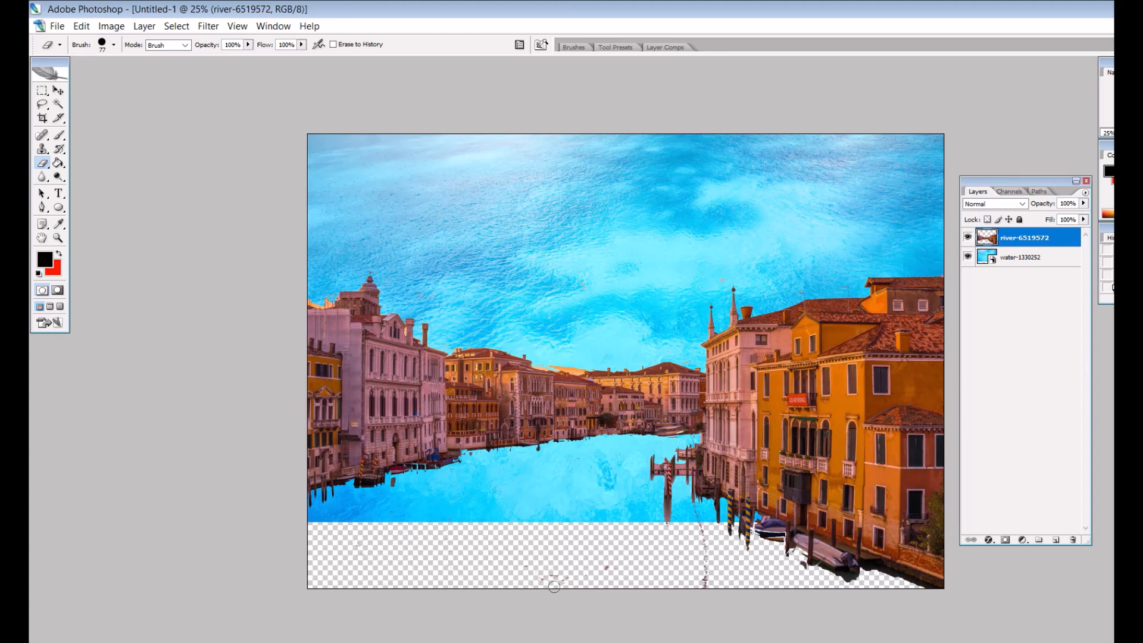
pyautogui.moveTo(649, 585)
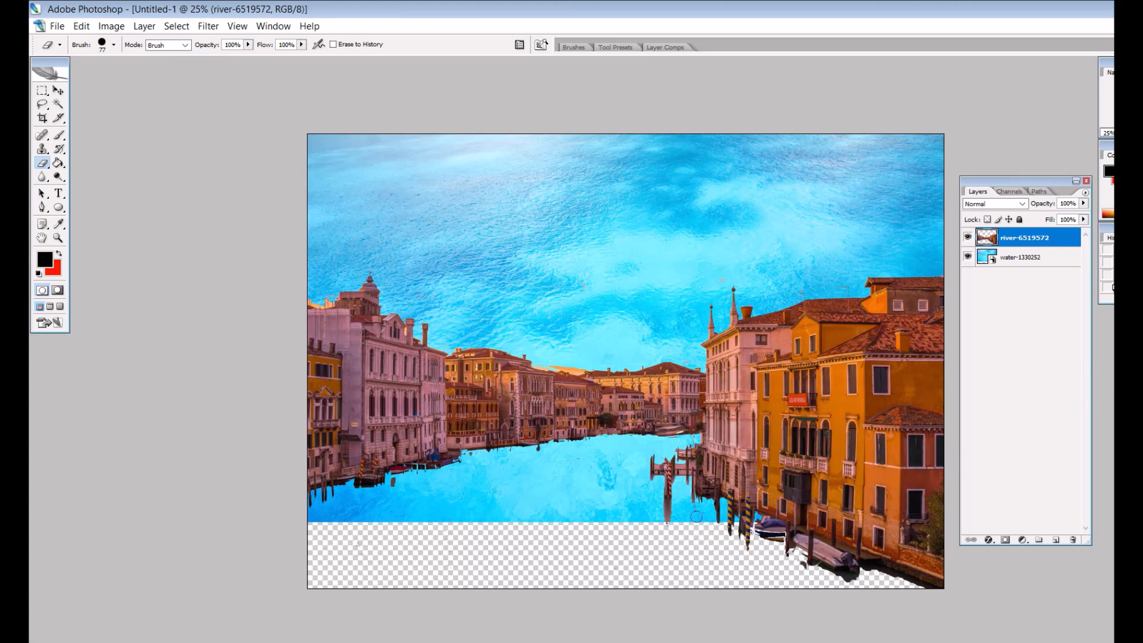
pyautogui.moveTo(608, 498)
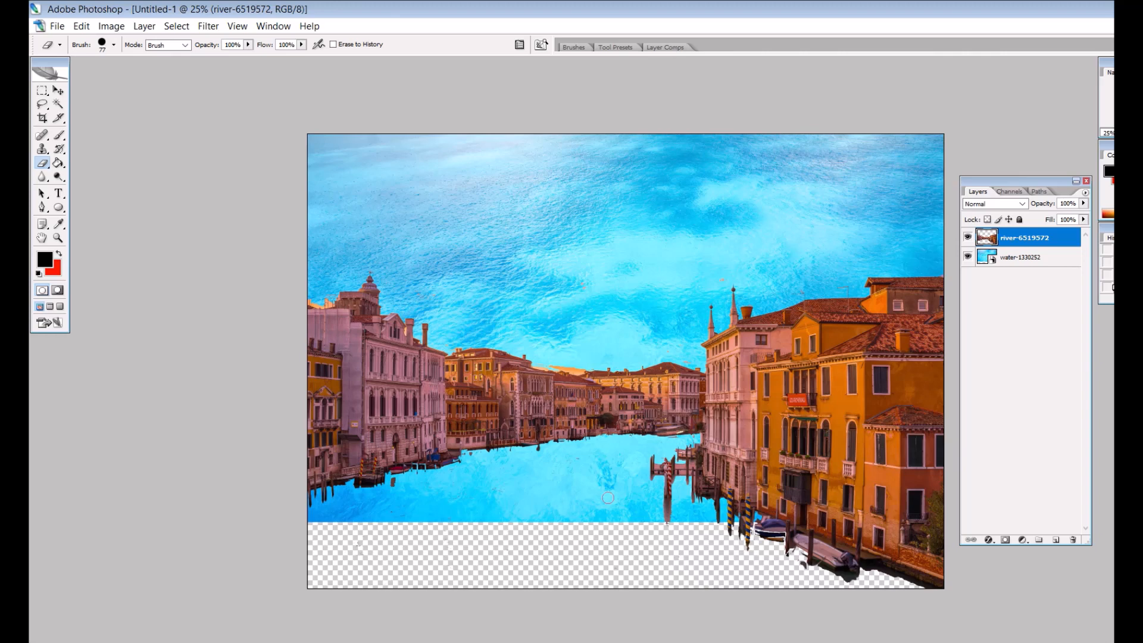
pyautogui.moveTo(203, 132)
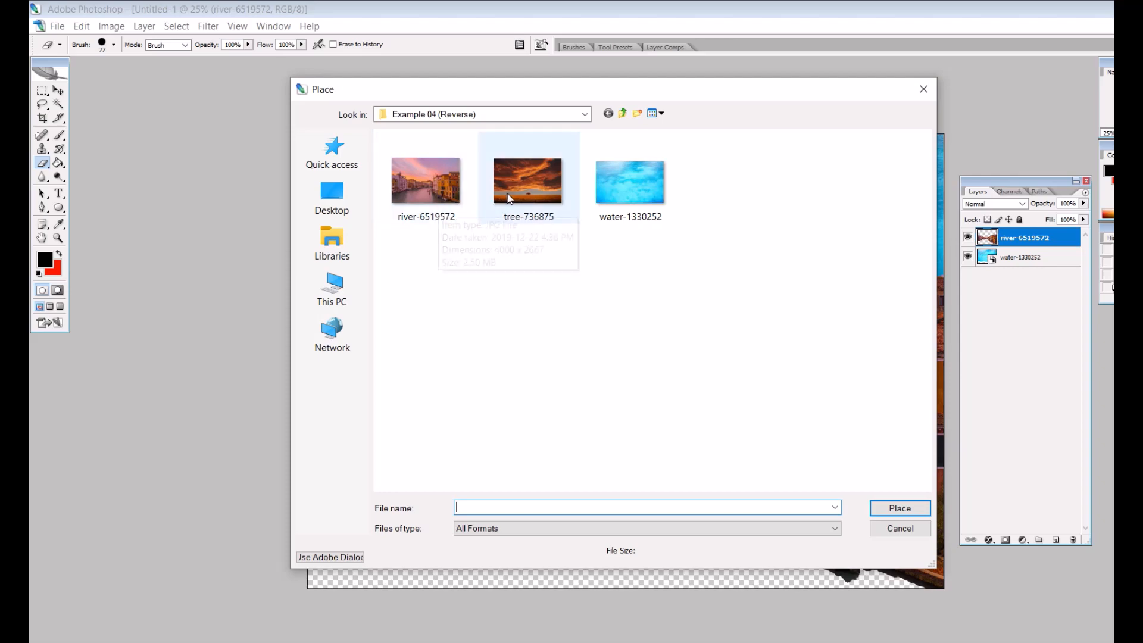
# Place the orange sunset cloud image tree-736875 into the document.
pyautogui.doubleClick(527, 181)
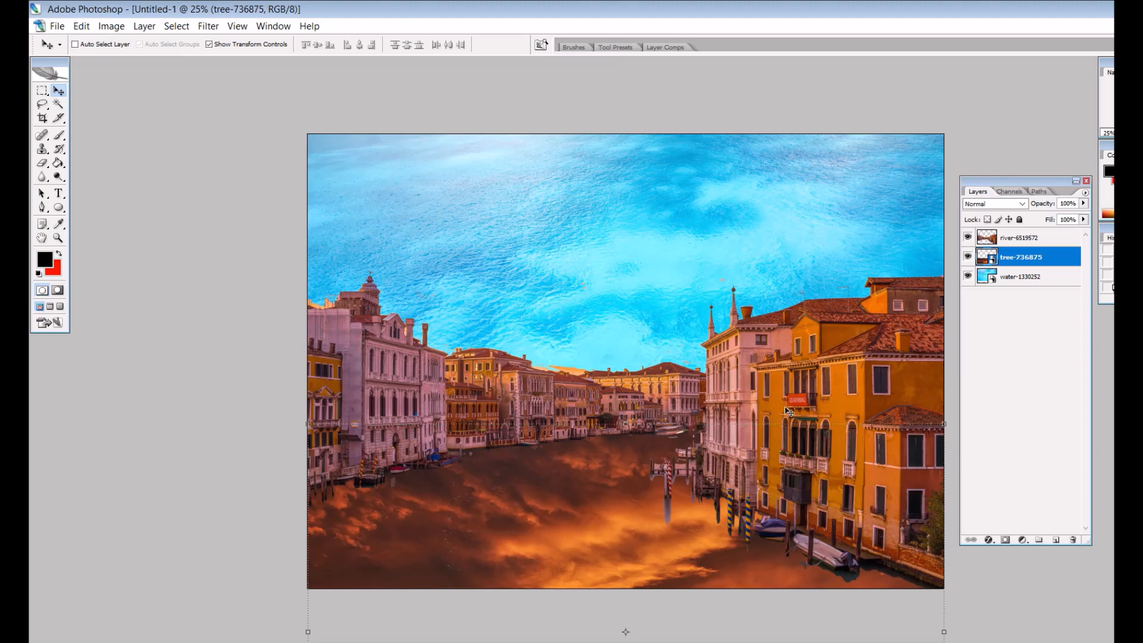
pyautogui.moveTo(613, 221)
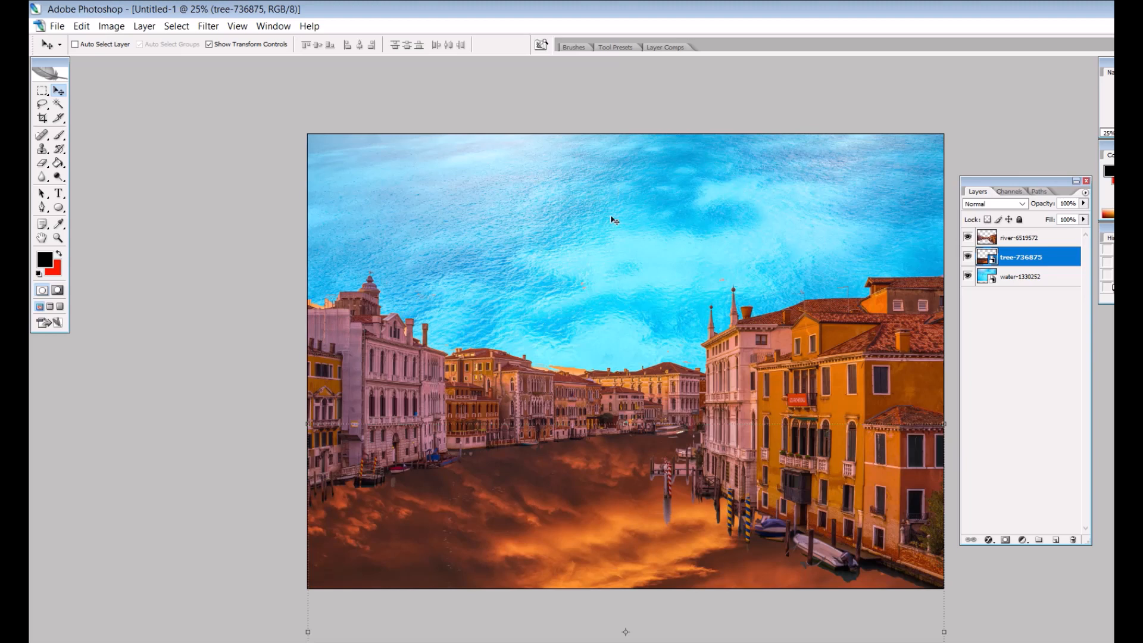
pyautogui.moveTo(567, 507)
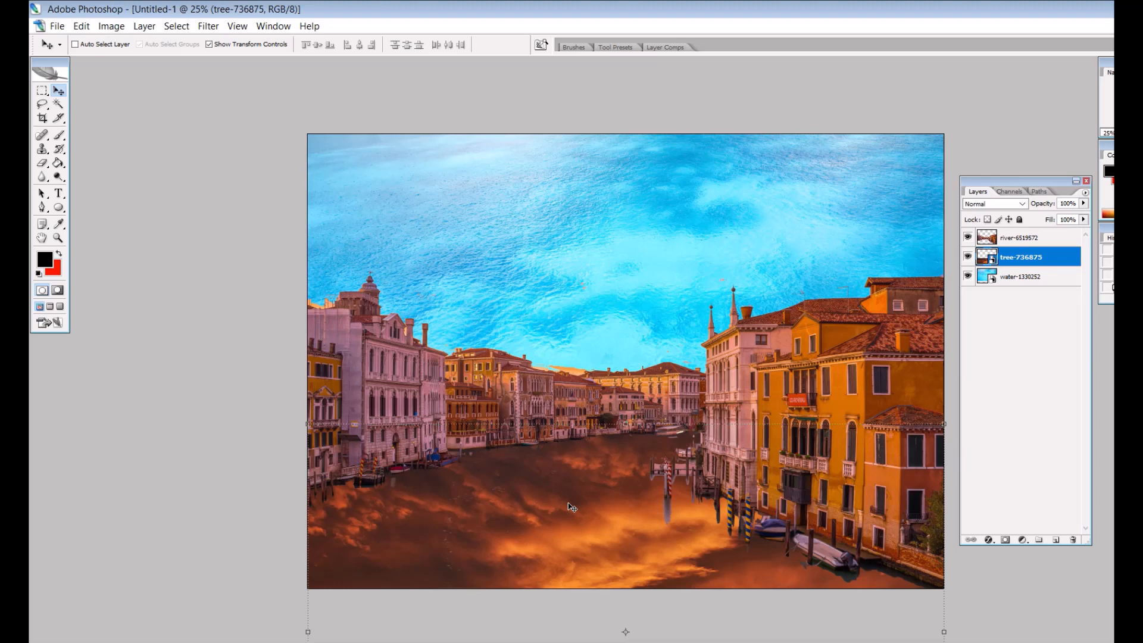
pyautogui.moveTo(176, 379)
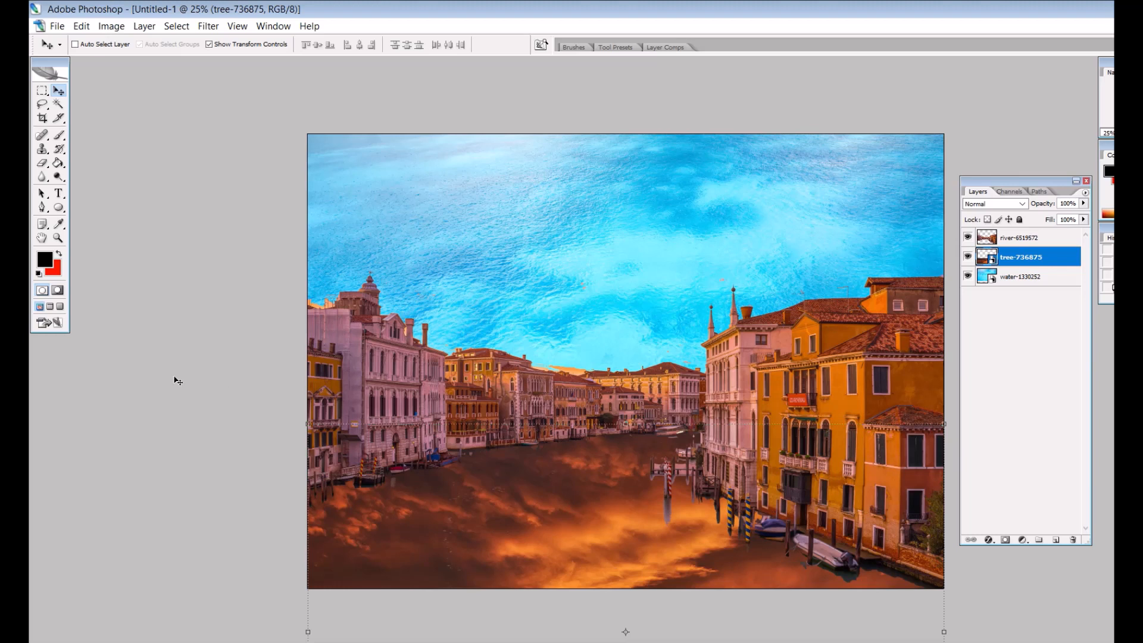